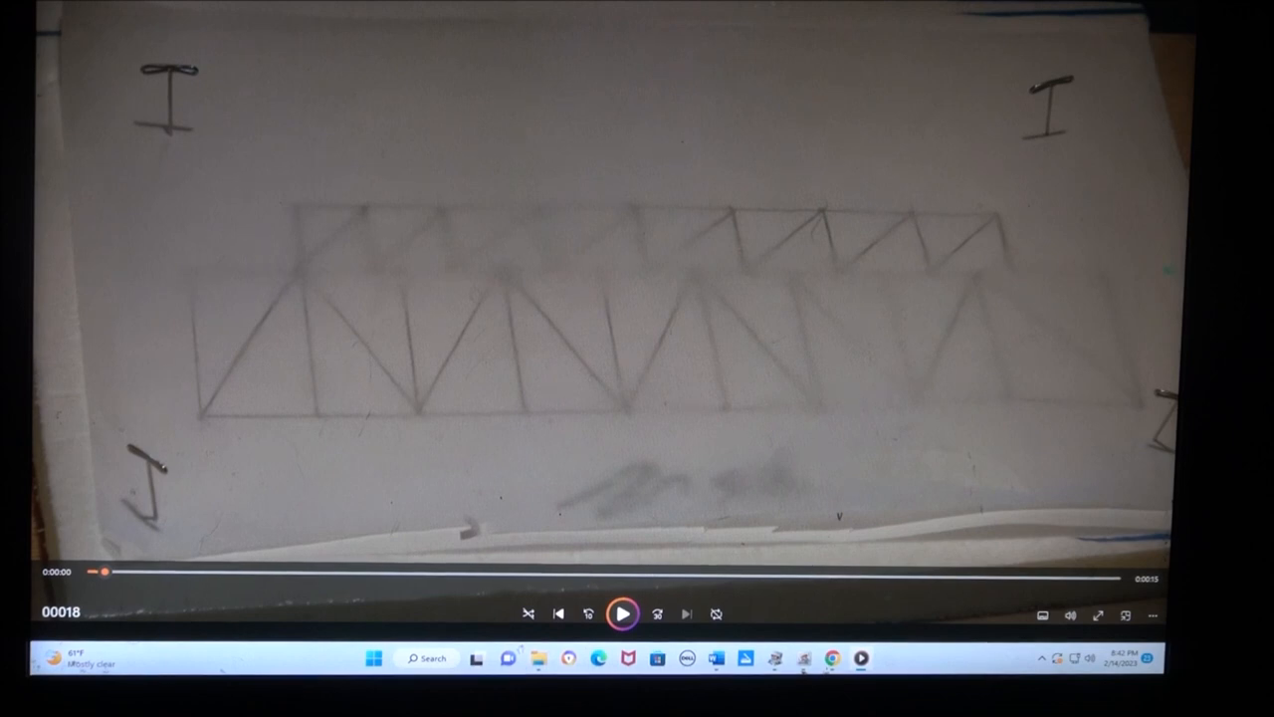
mouse_move(420, 141)
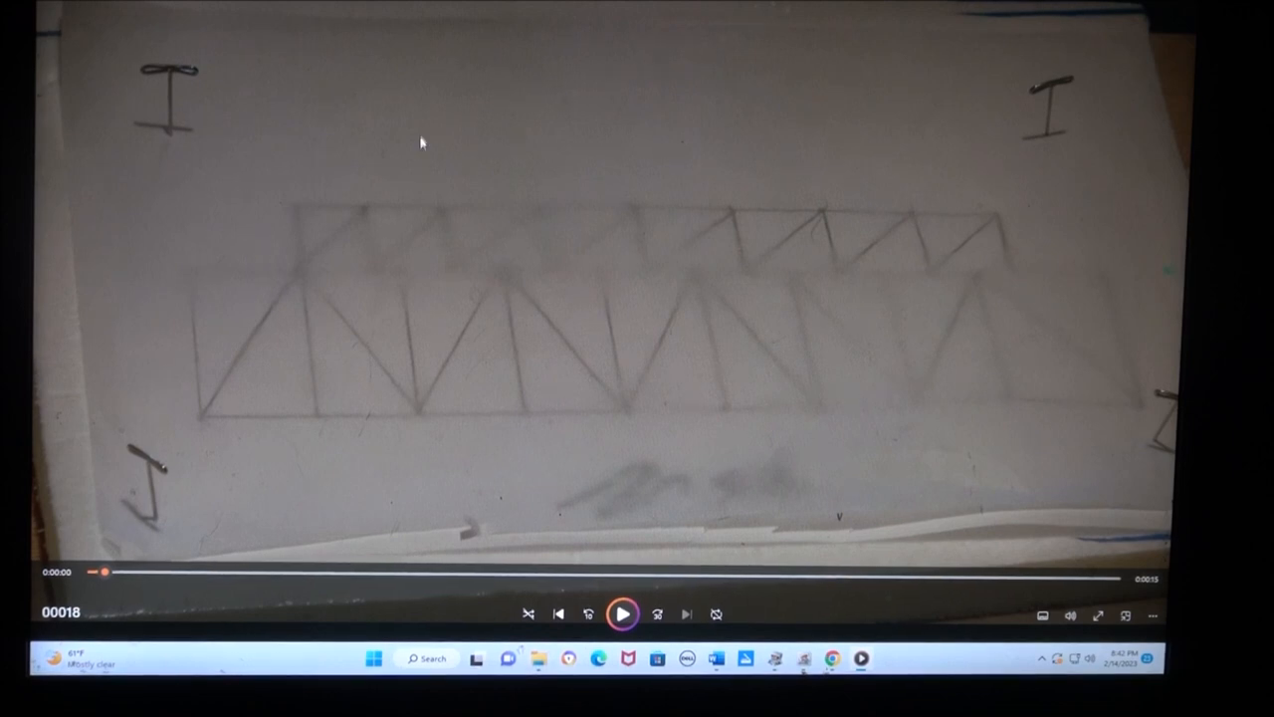
mouse_move(529, 263)
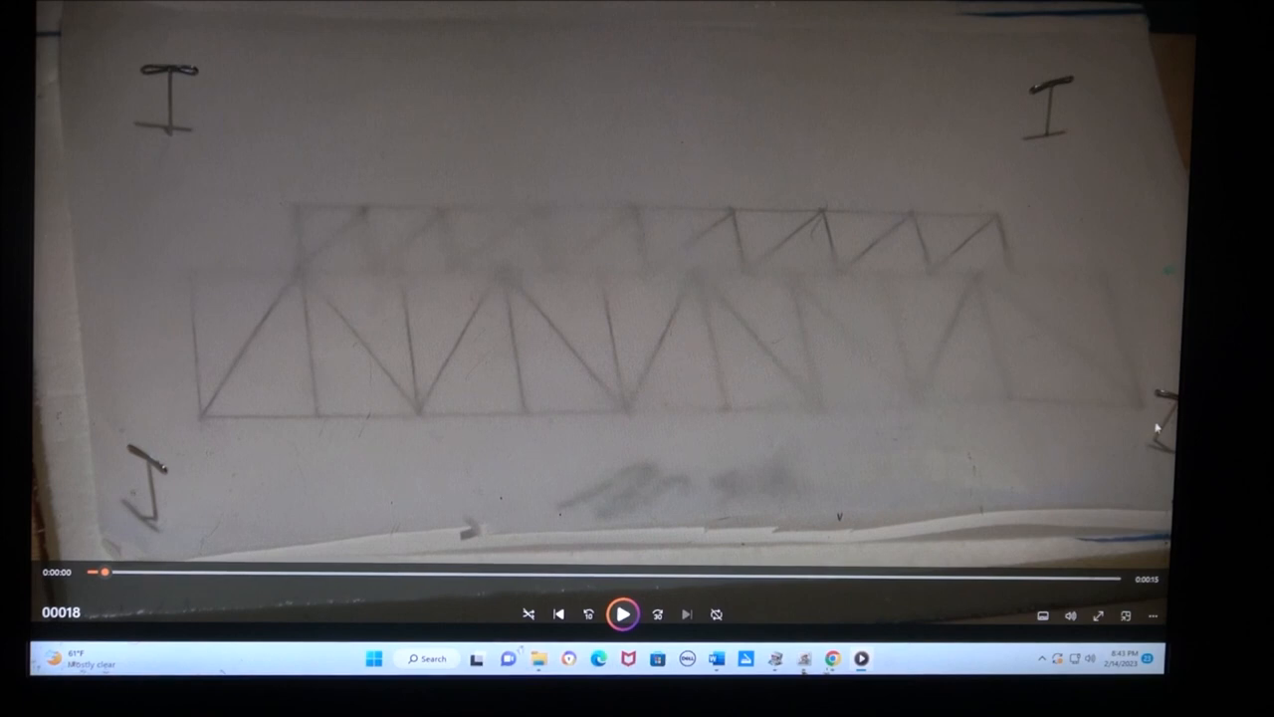
mouse_move(1057, 115)
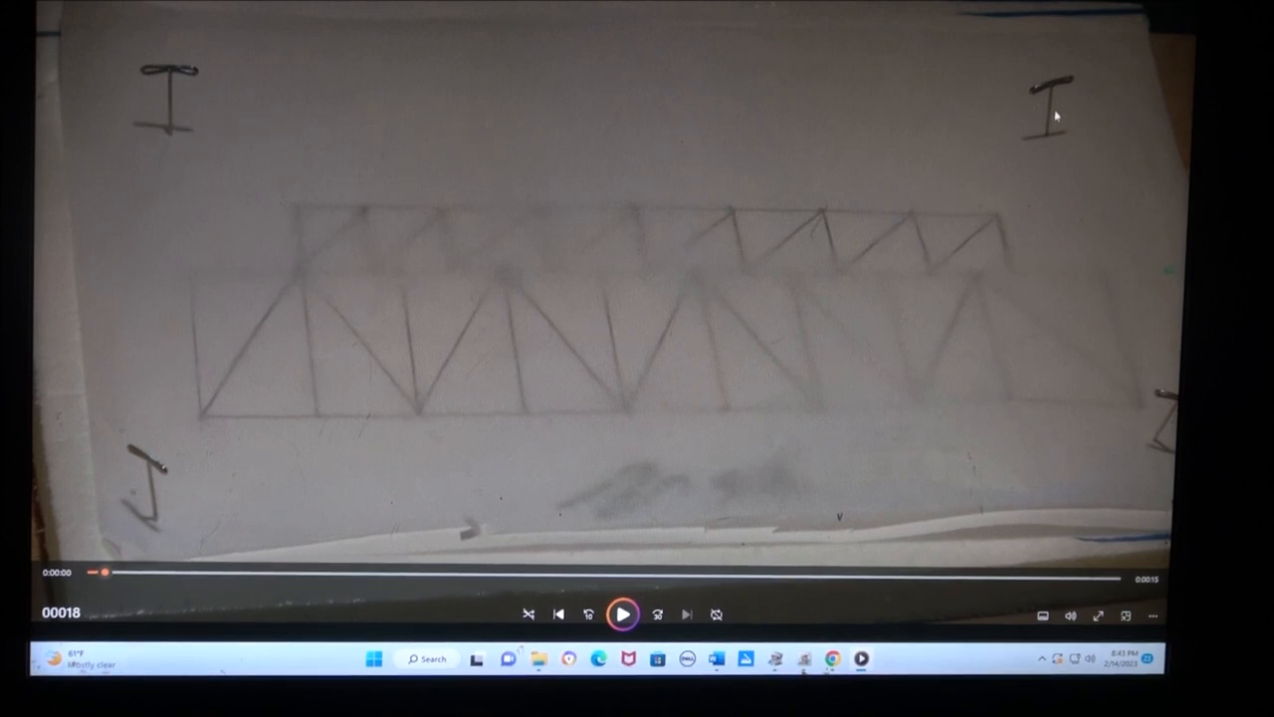
mouse_move(785, 311)
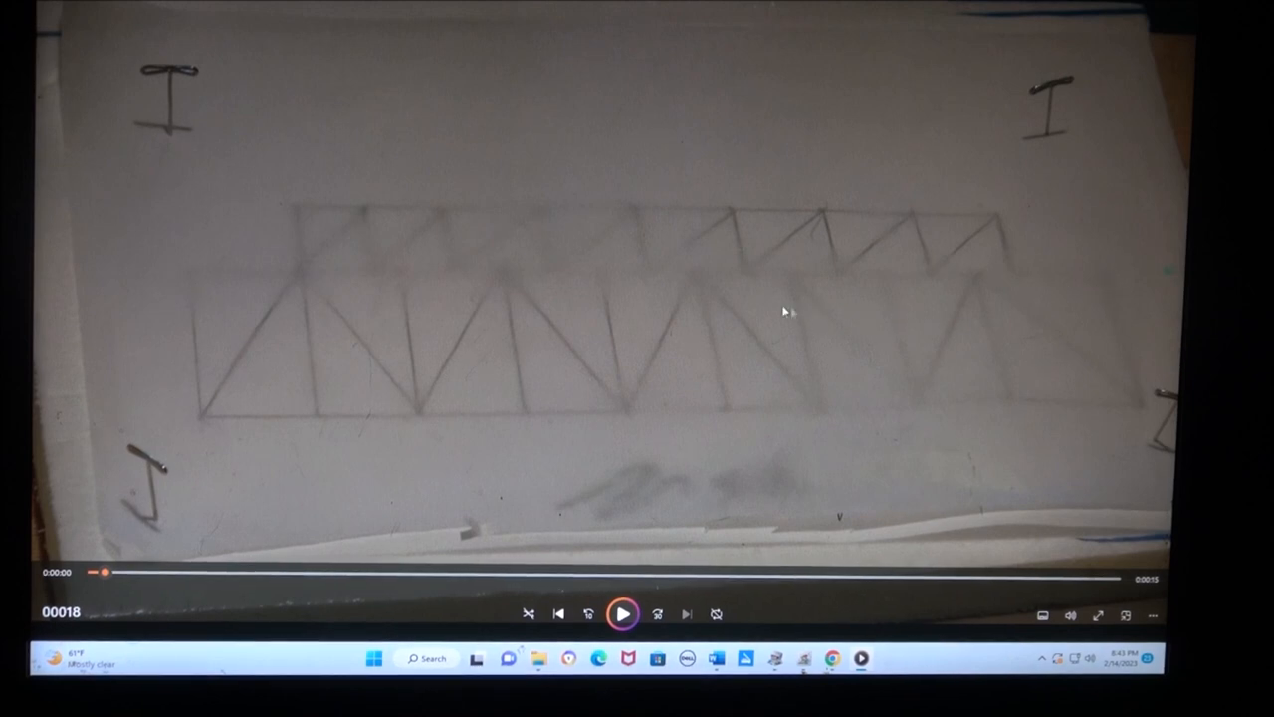
mouse_move(713, 263)
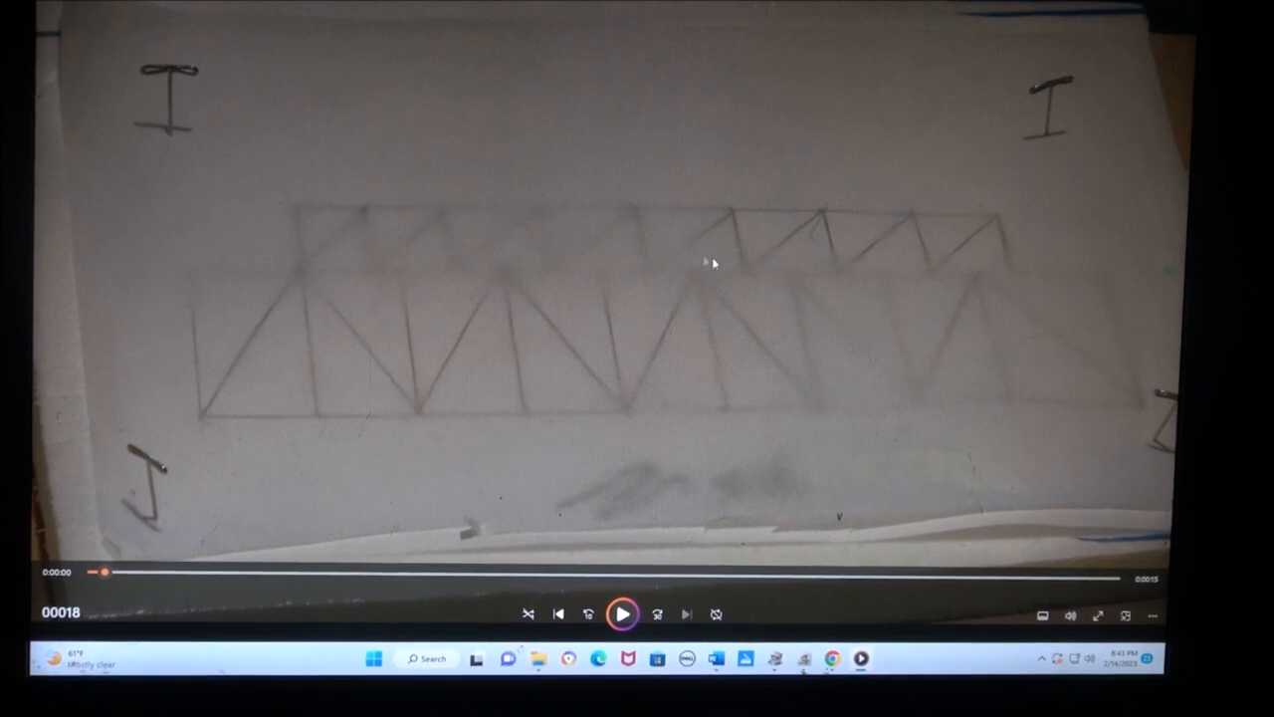
mouse_move(259, 303)
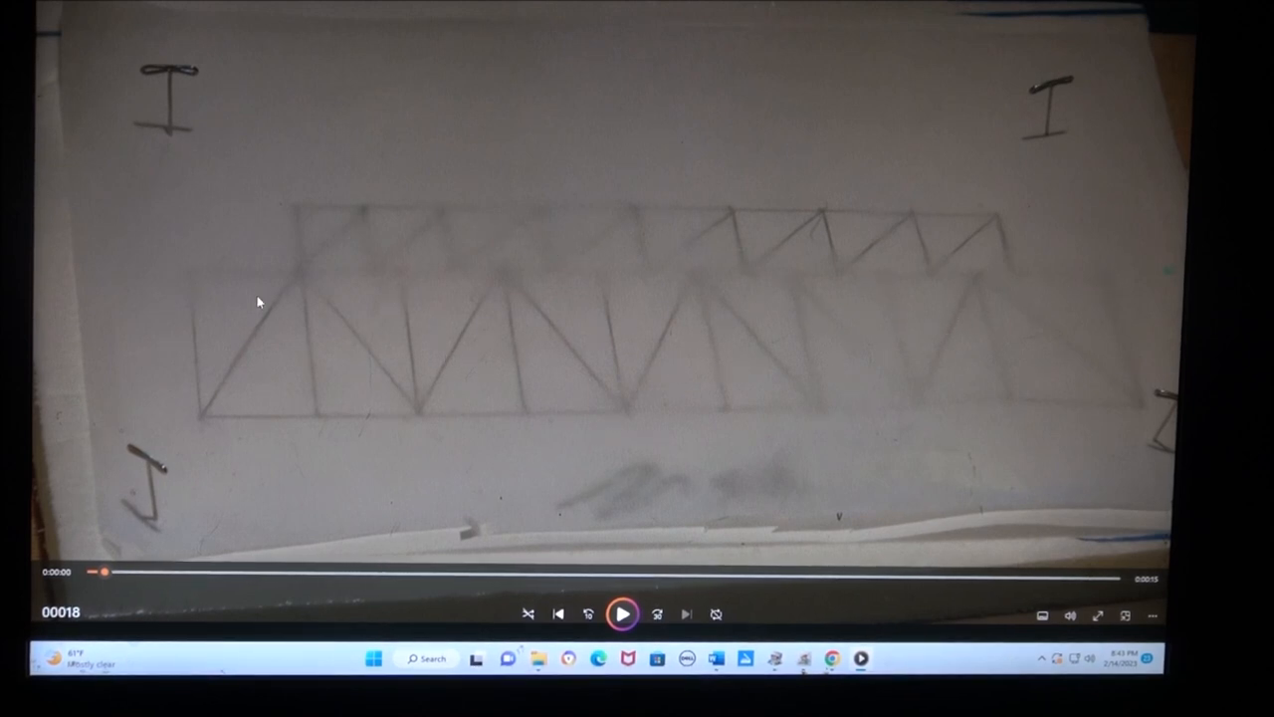
mouse_move(569, 206)
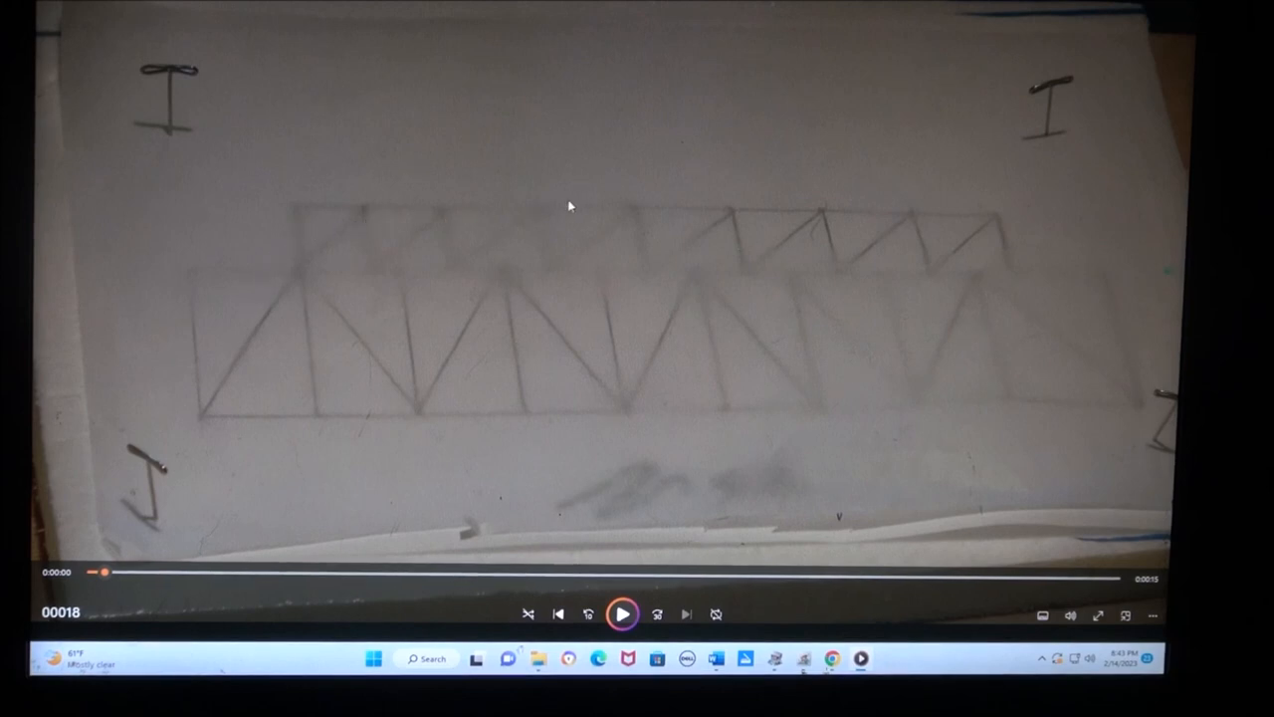
mouse_move(1012, 227)
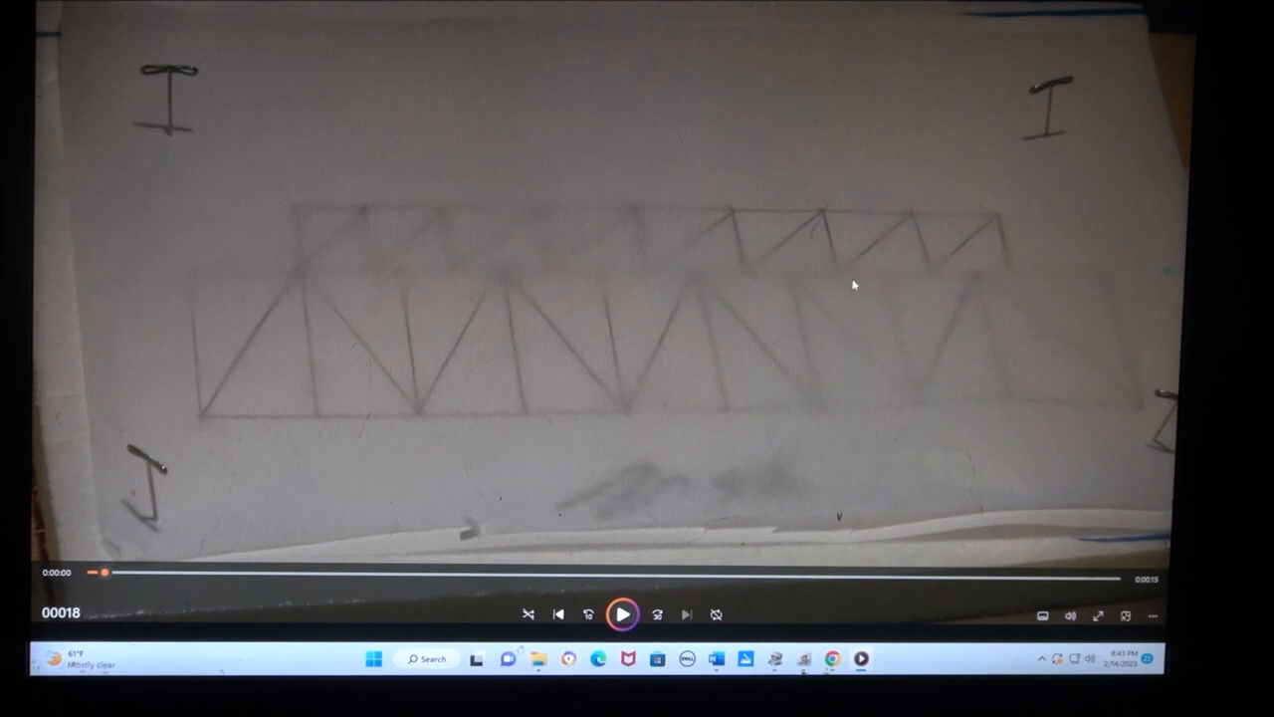
mouse_move(199, 351)
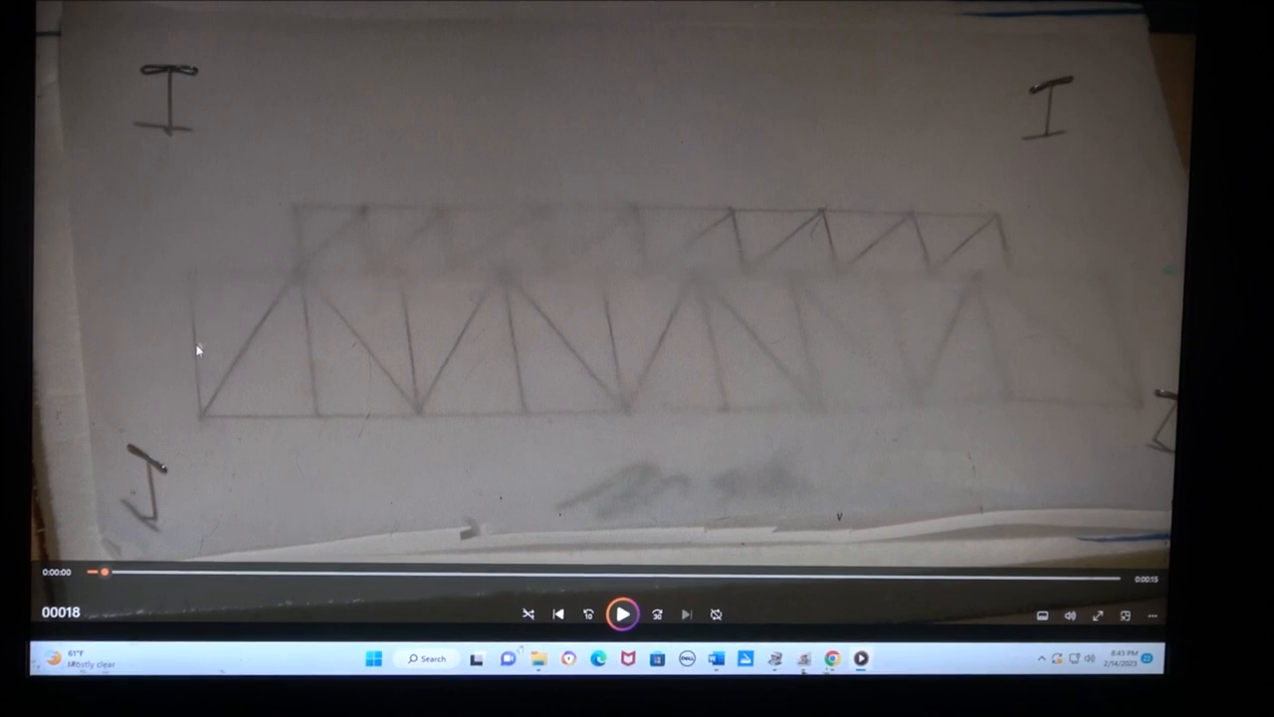
mouse_move(1103, 412)
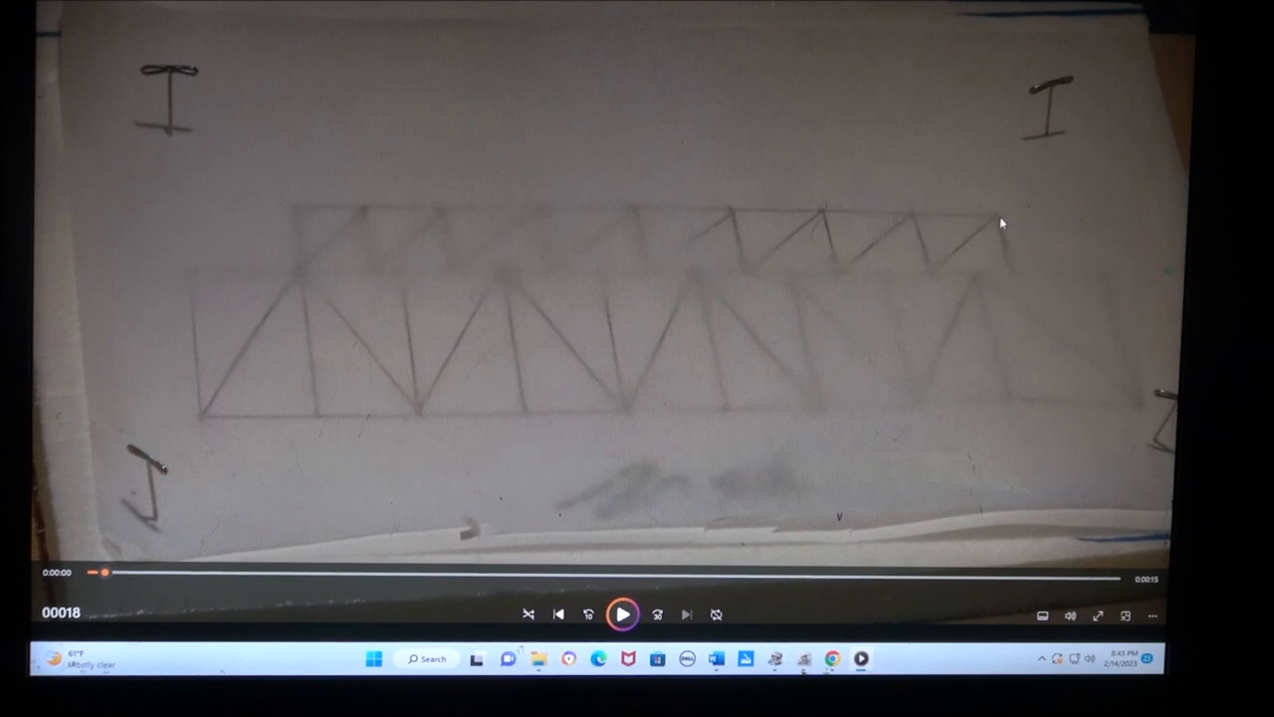
mouse_move(299, 267)
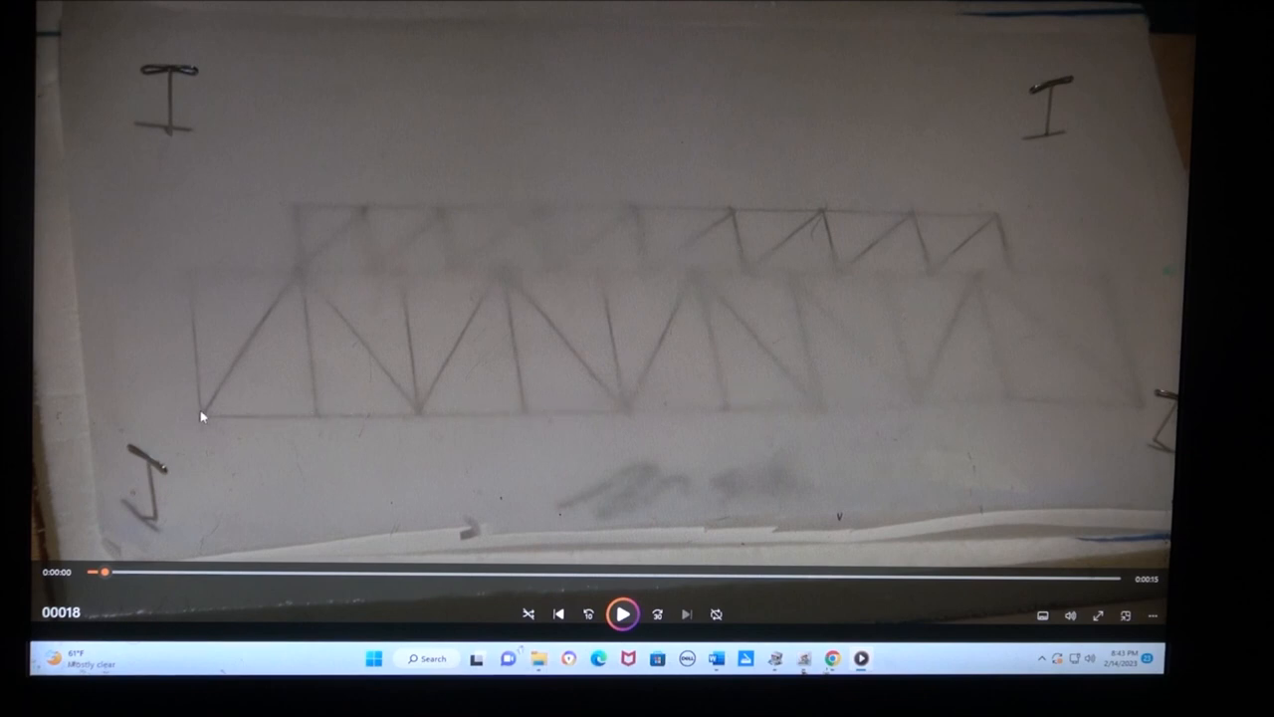
mouse_move(247, 285)
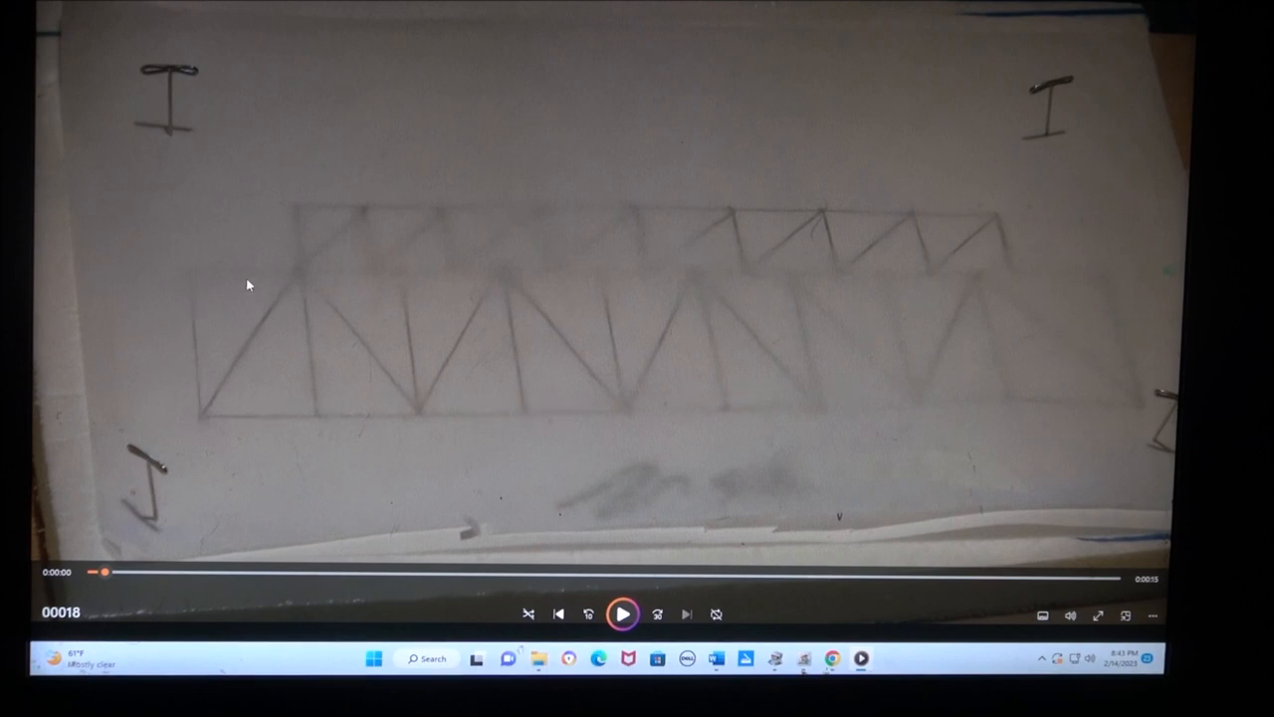
mouse_move(364, 271)
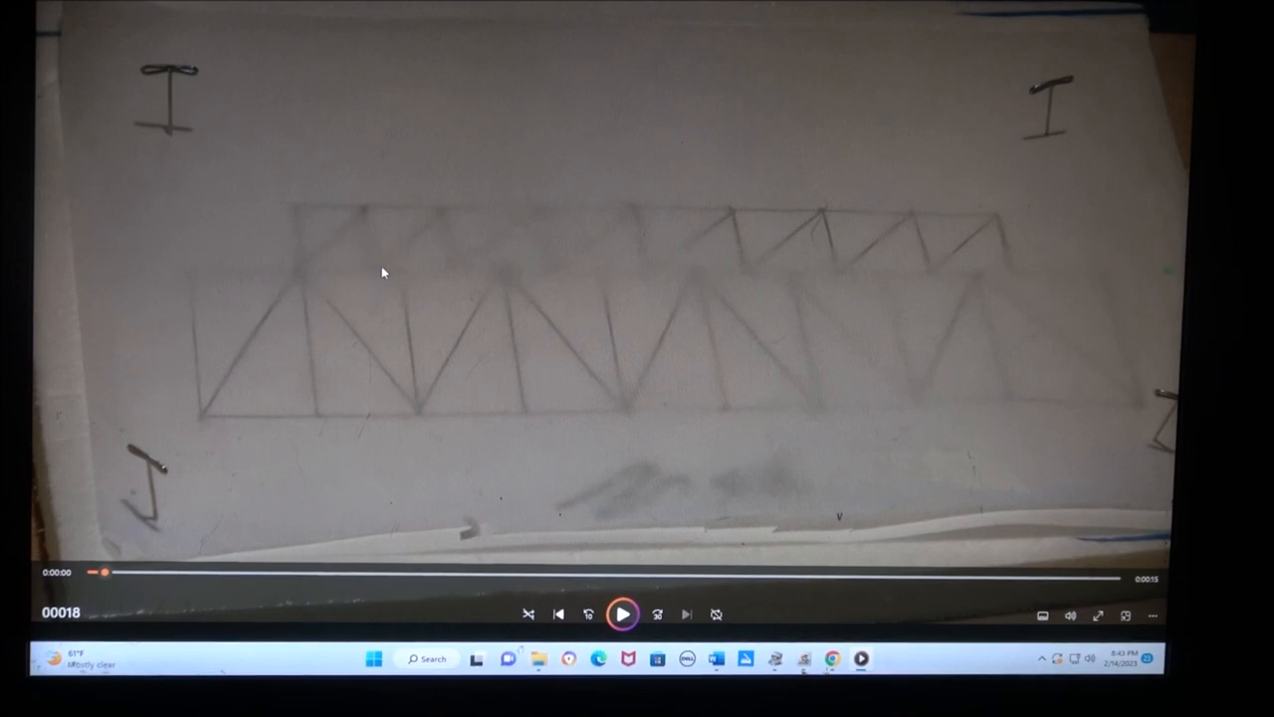
mouse_move(942, 235)
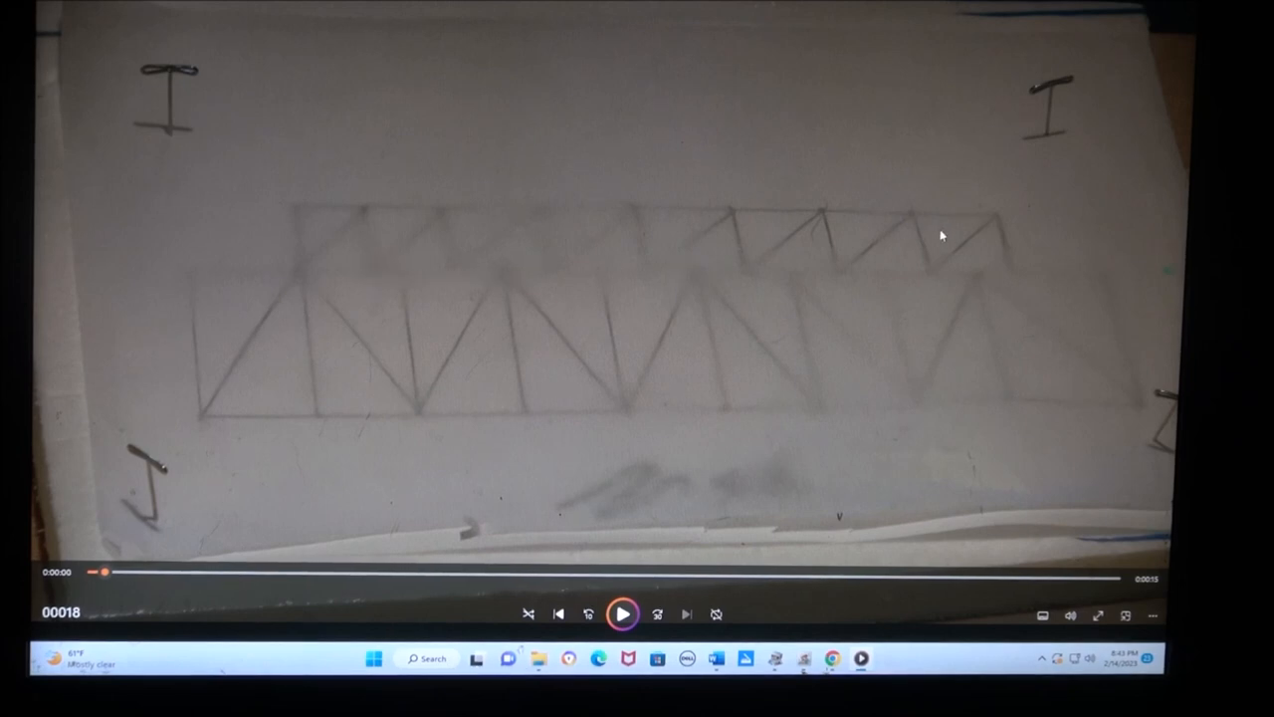
mouse_move(529, 339)
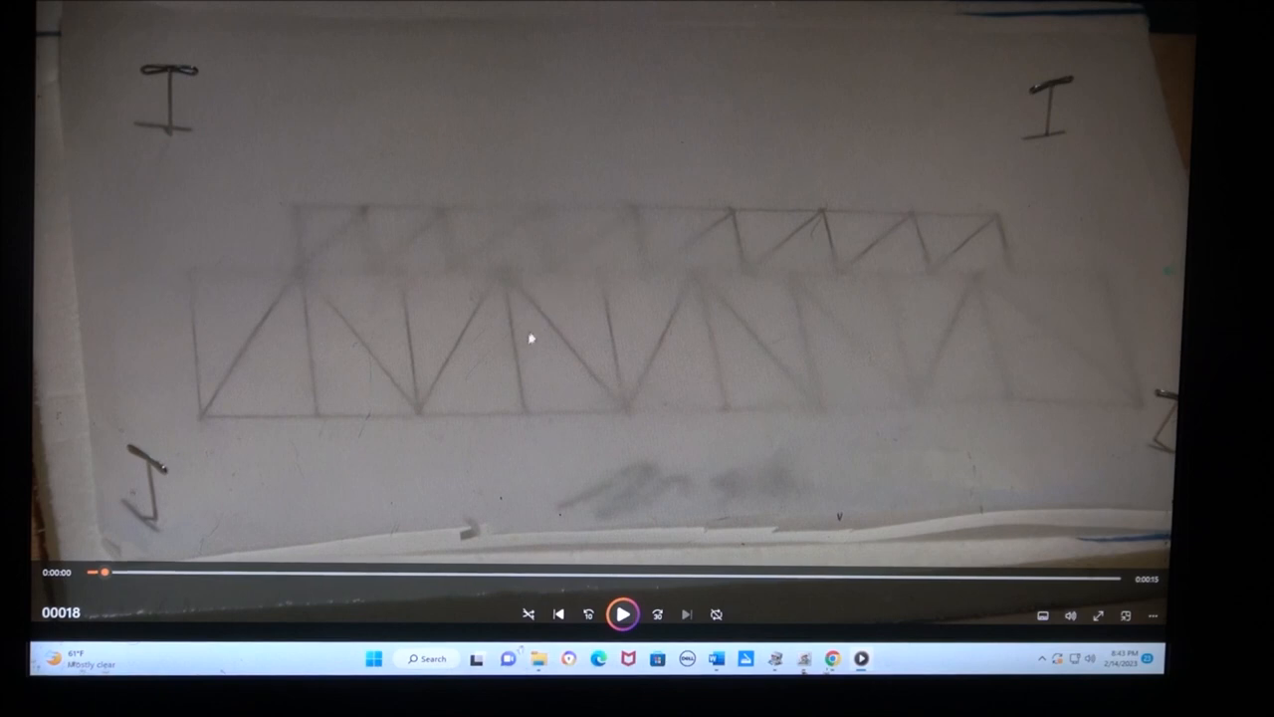
mouse_move(667, 334)
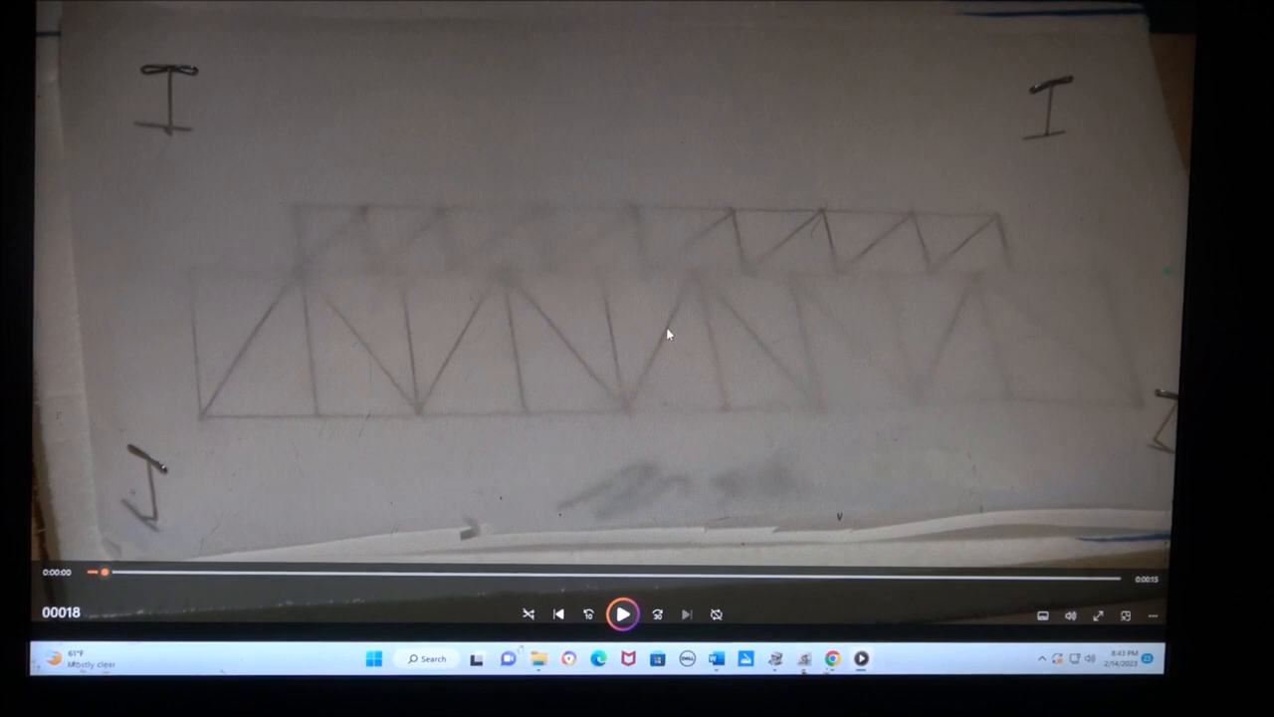
mouse_move(506, 257)
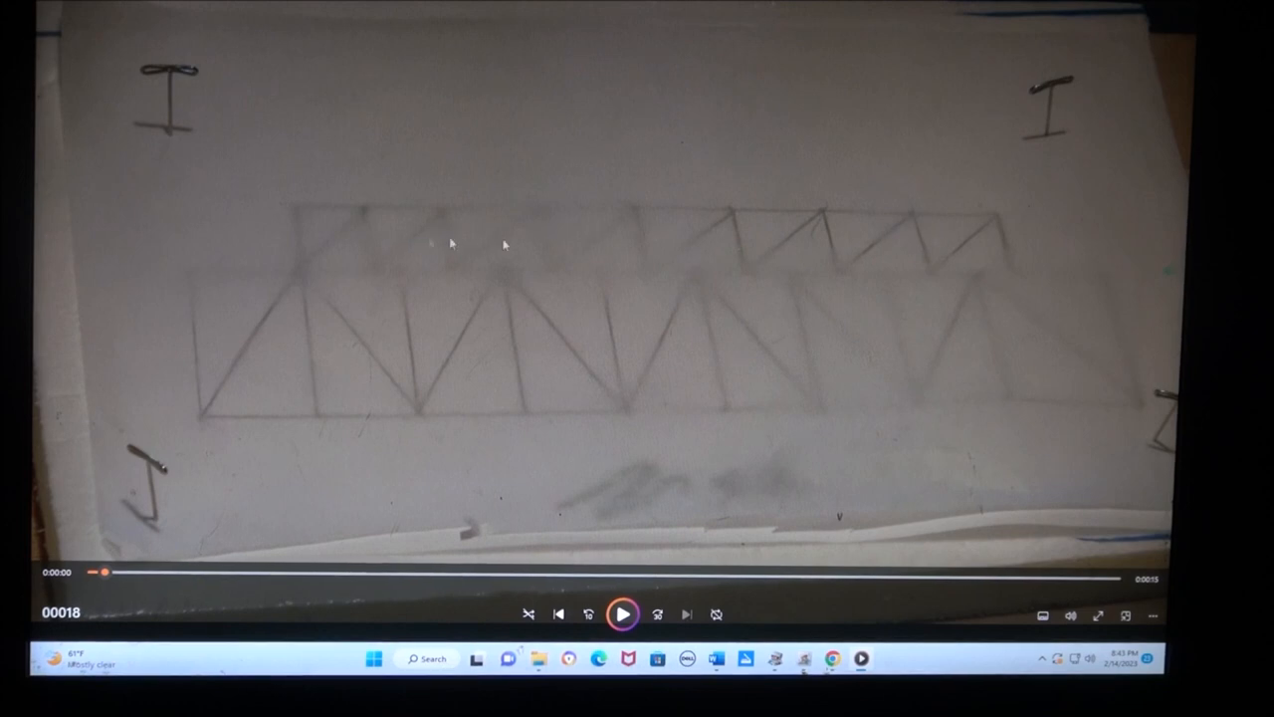
mouse_move(488, 354)
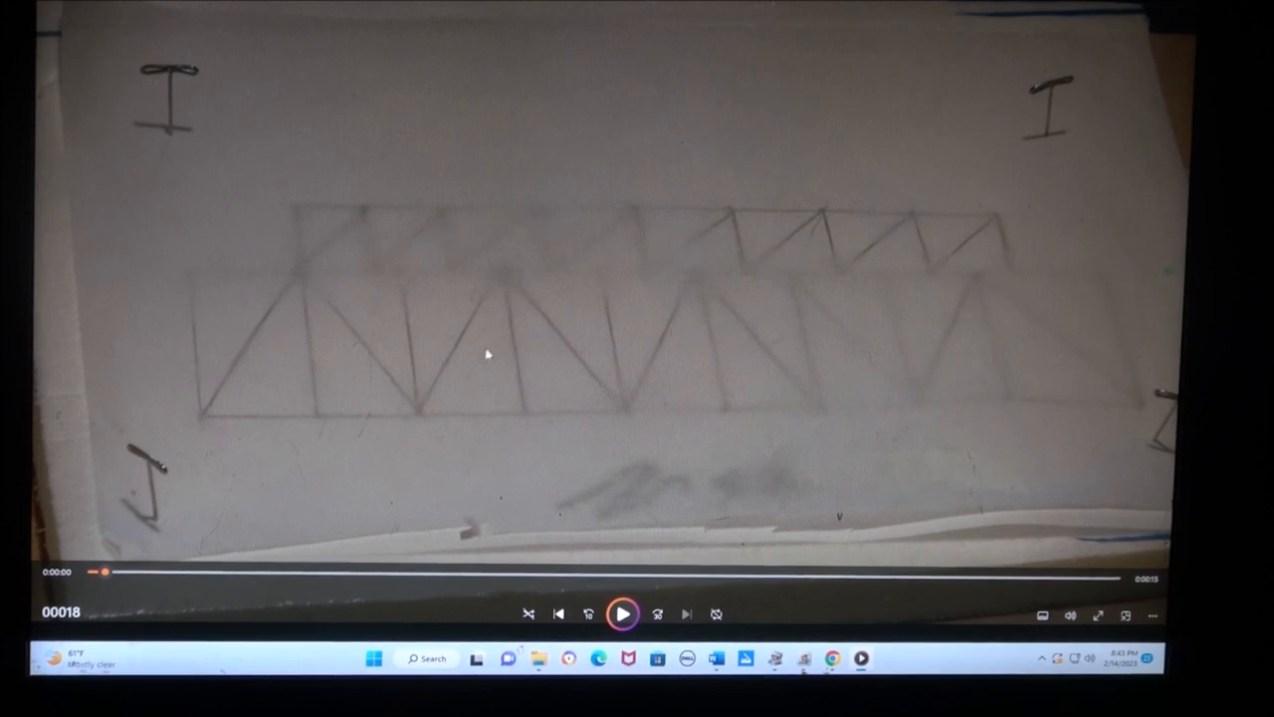
mouse_move(1076, 307)
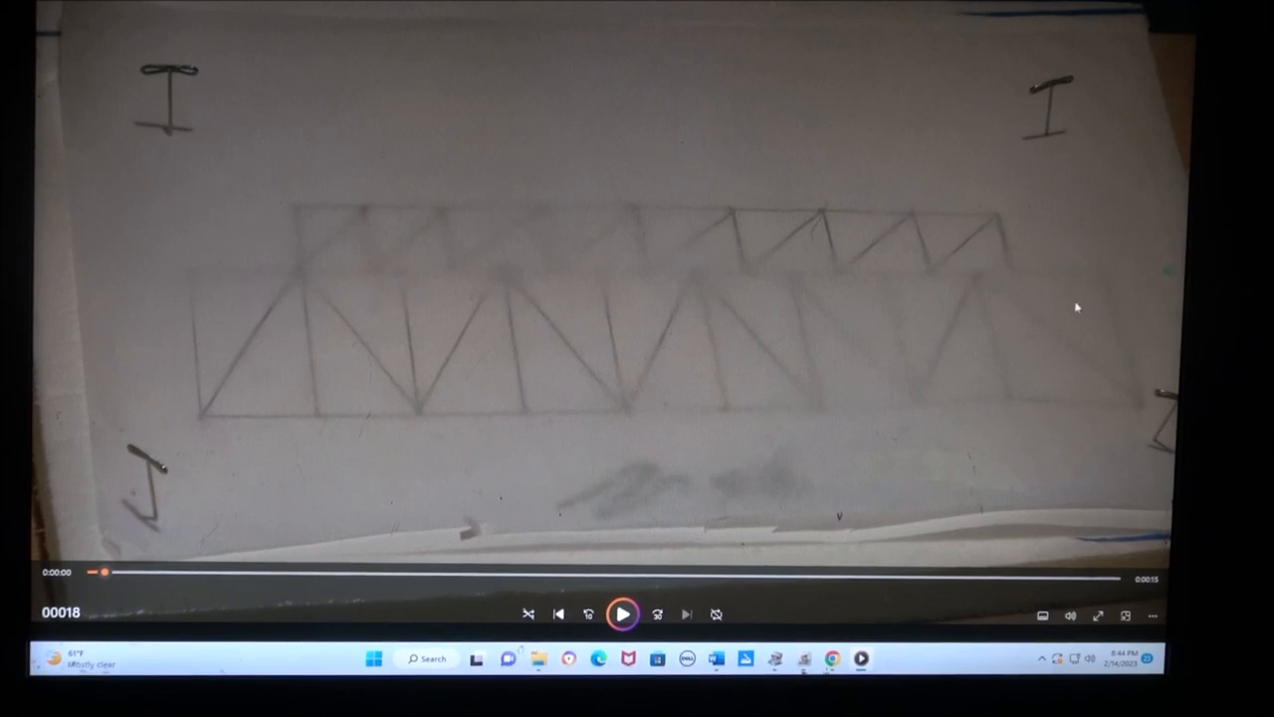
Step: Play the clip of two long balsa strips being pinned over the truss drawing
click(621, 613)
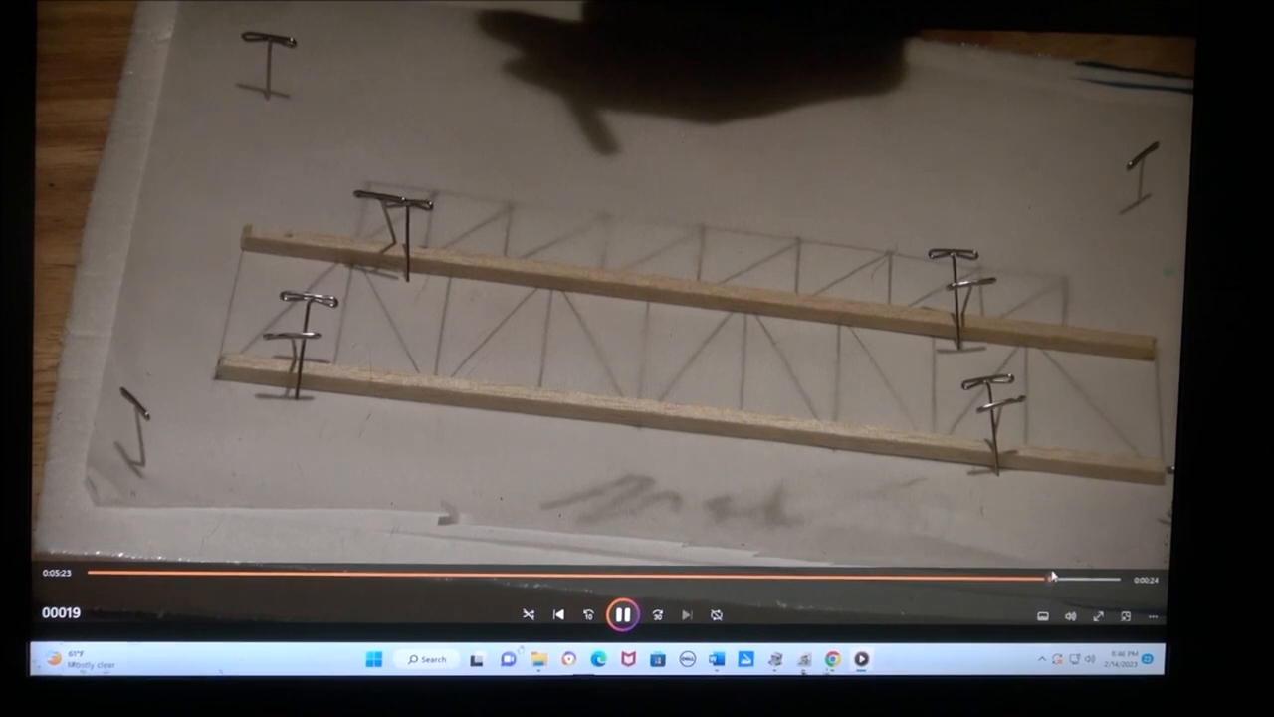
Step: Load clip 00020 and seek forward through the rectangular frame being assembled
click(625, 613)
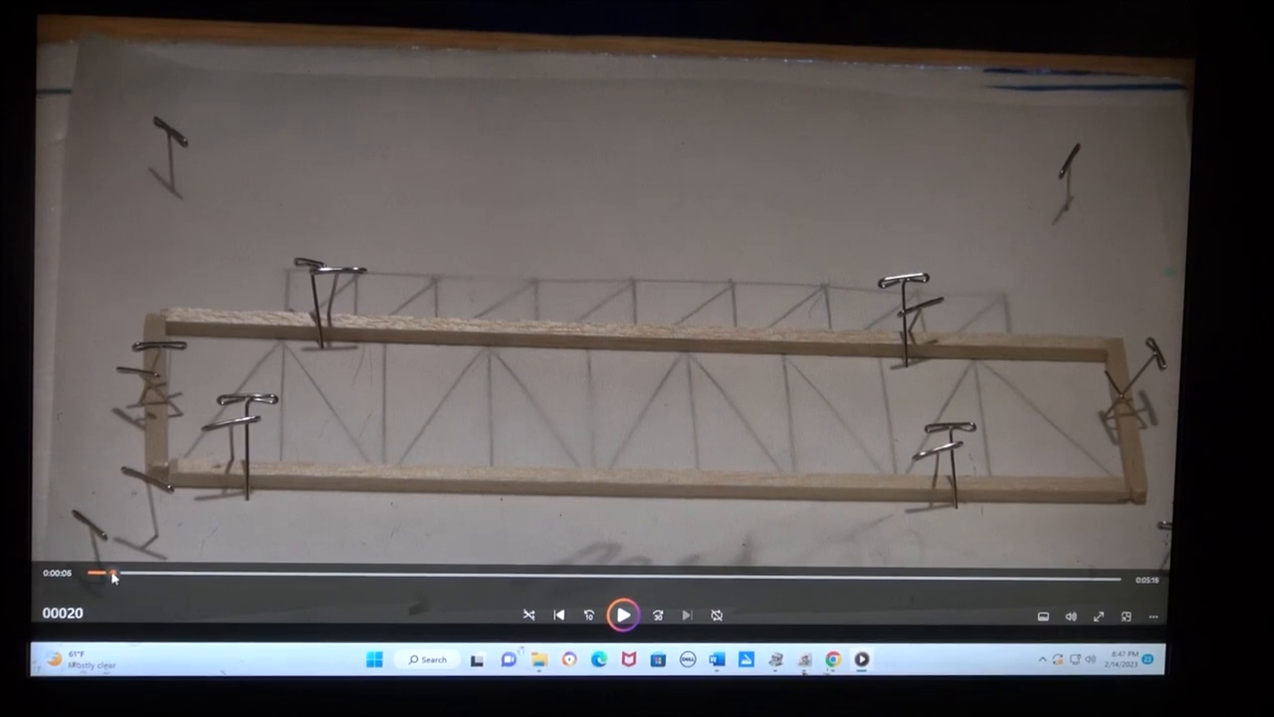
drag(88, 575, 129, 575)
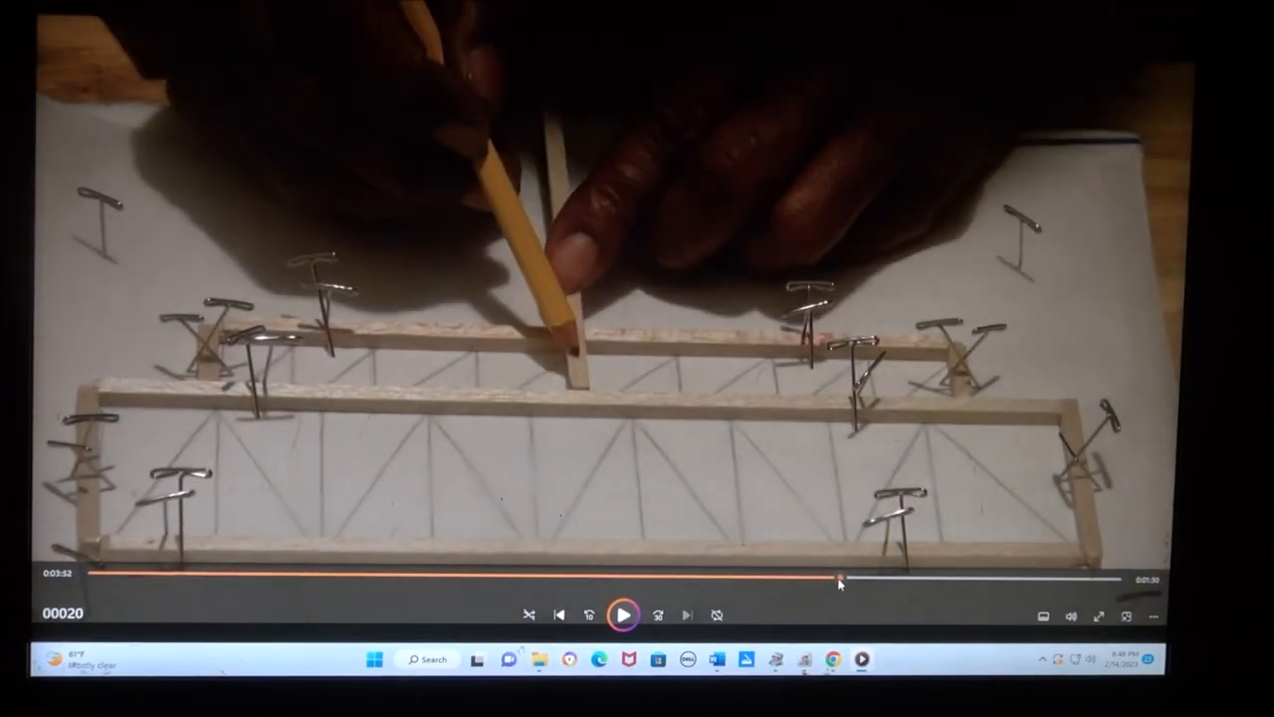
Step: Jump to clip 00022 where the pinned frame gets a long diagonal strip
click(840, 580)
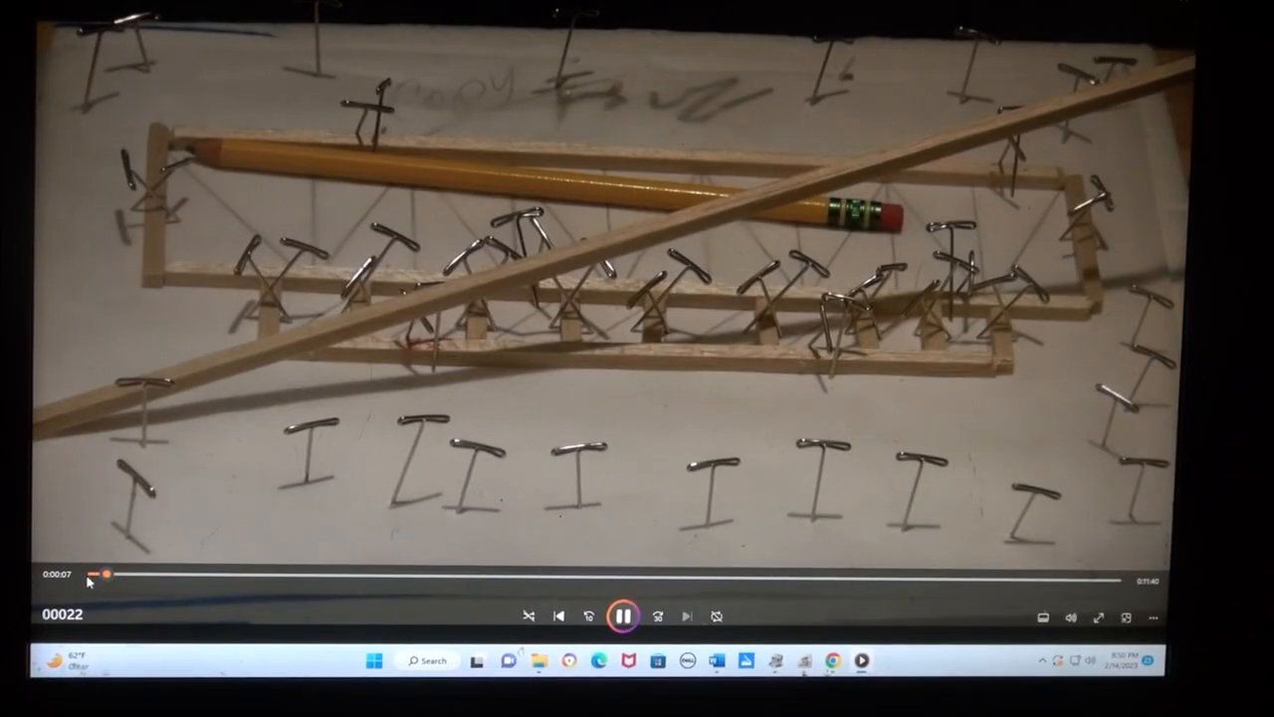
Step: Seek ahead three times in clip 00022 to the vertical members being fitted
click(96, 573)
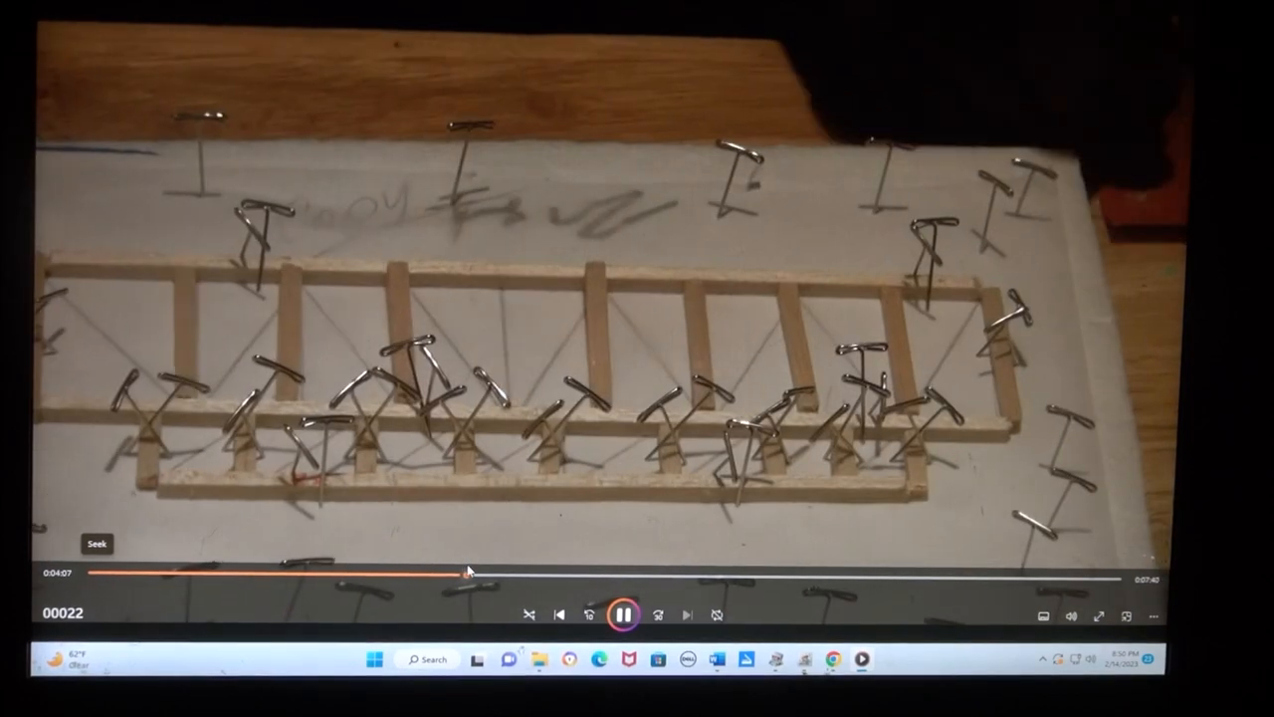
click(488, 577)
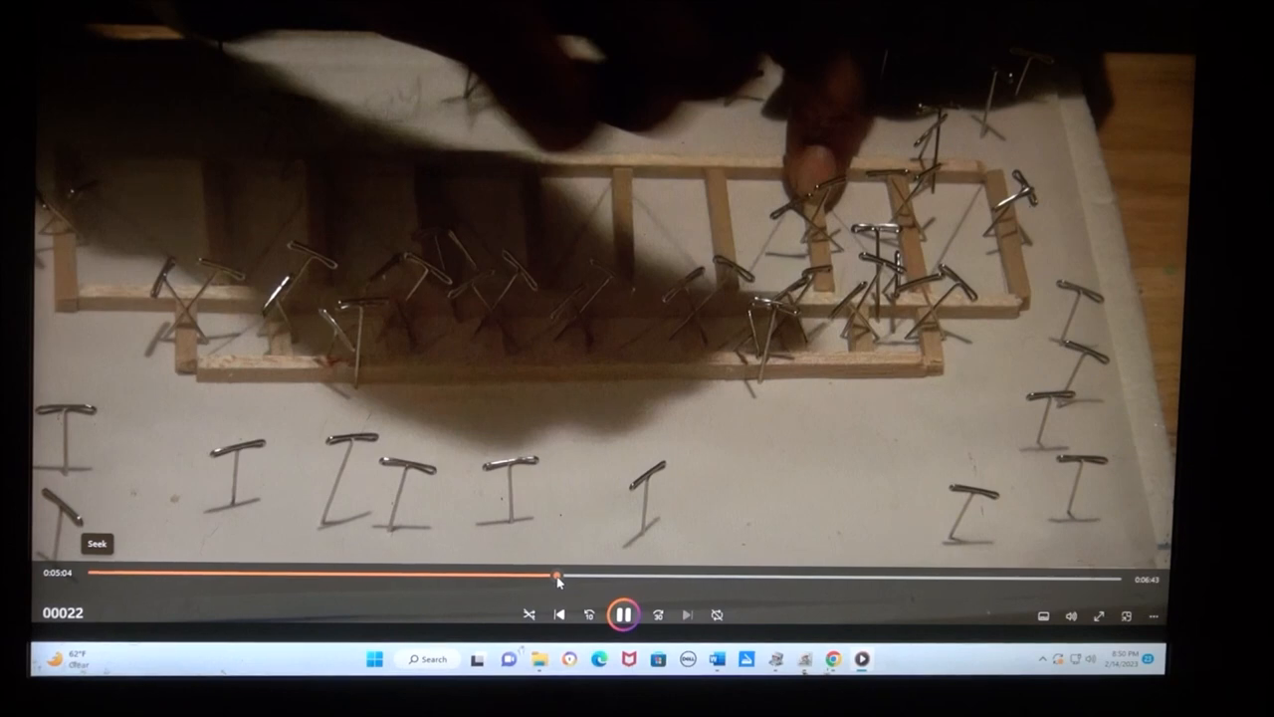
click(599, 578)
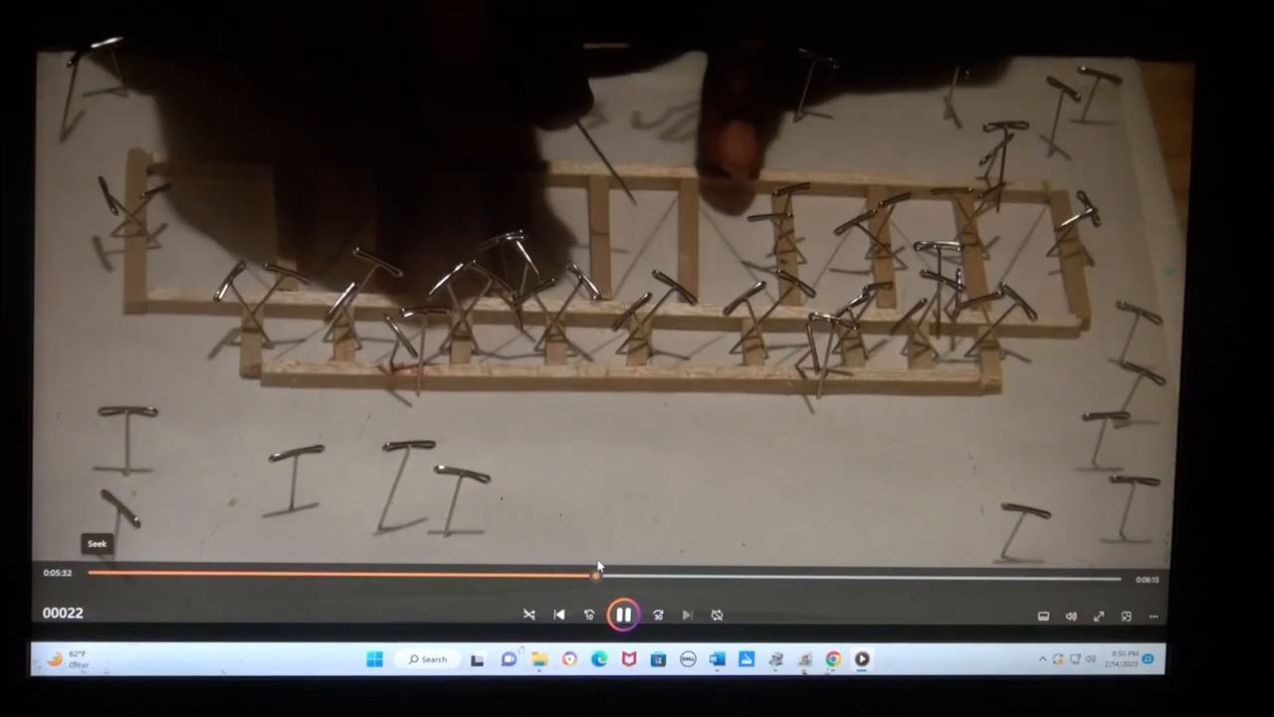